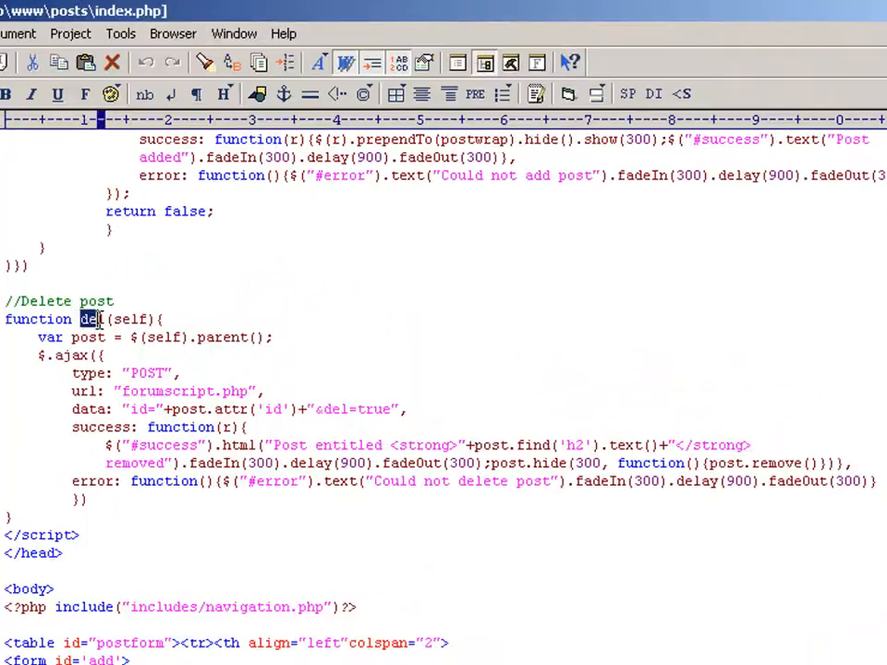
- Highlight the DELETE FROM cms_posts query in forumscript.php's del branch, then return to index.php
{"action": "left_click", "coordinate": [242, 365]}
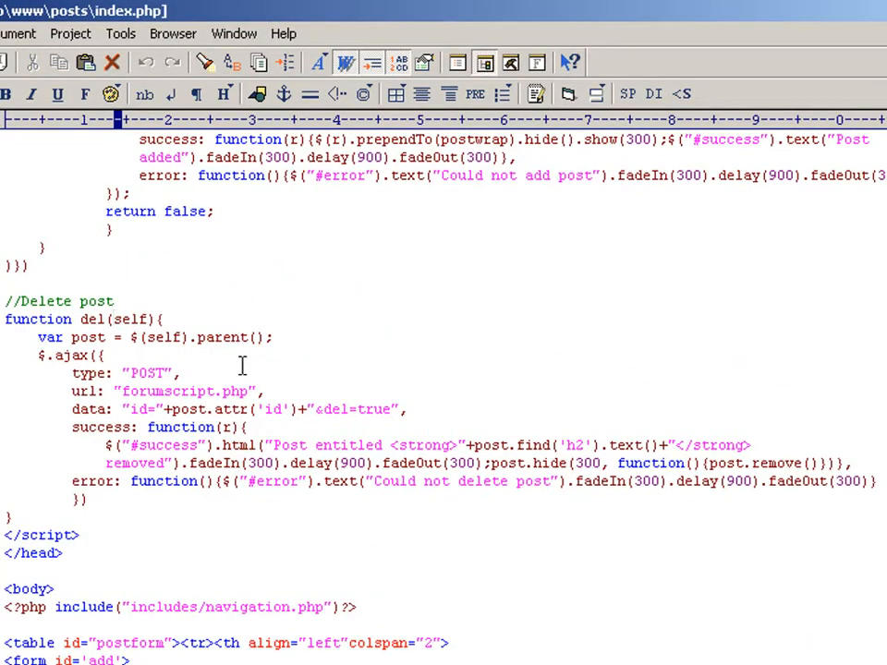
{"action": "double_click", "coordinate": [129, 318]}
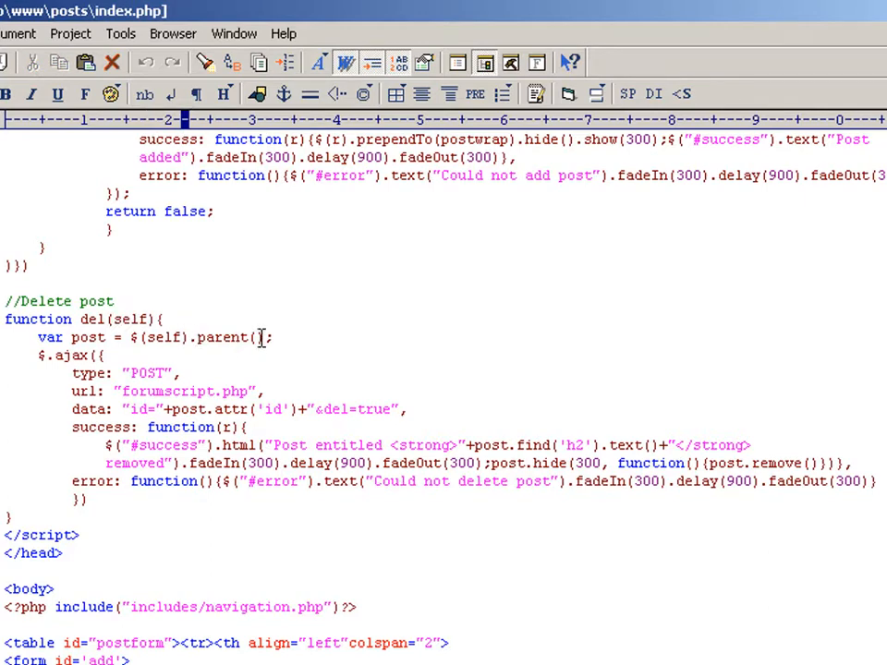
{"action": "double_click", "coordinate": [89, 336]}
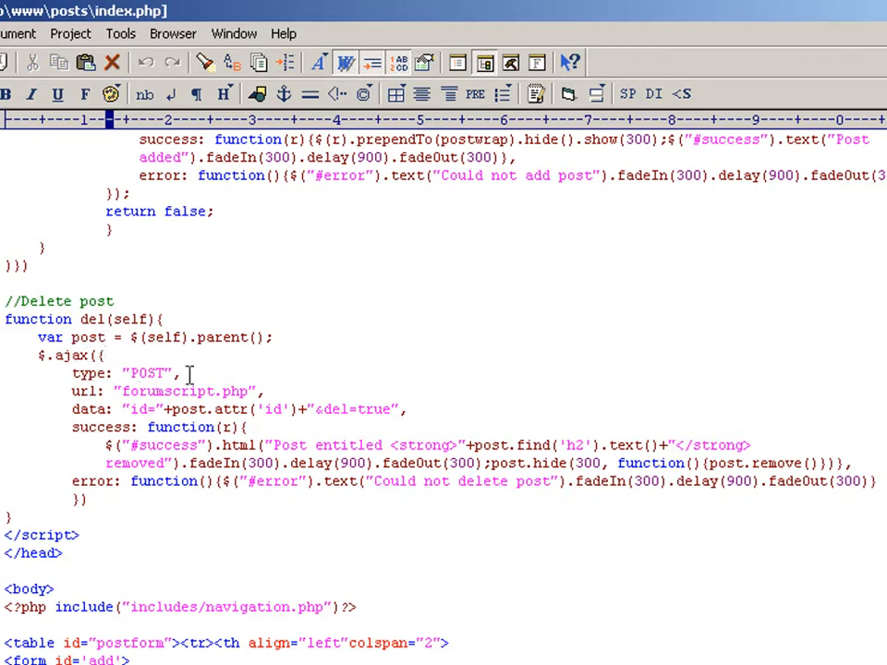
{"action": "double_click", "coordinate": [185, 391]}
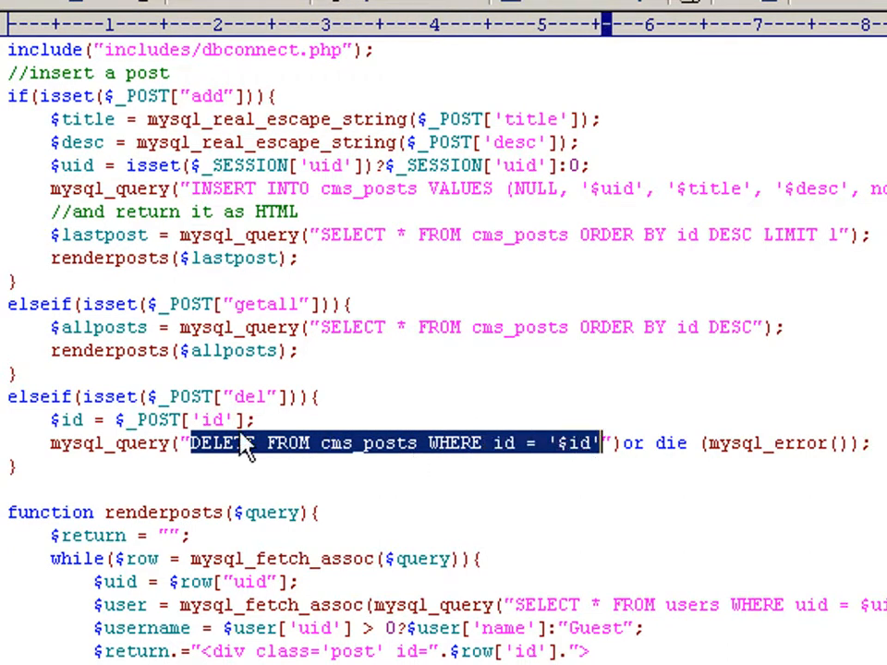
{"action": "left_click", "coordinate": [618, 443]}
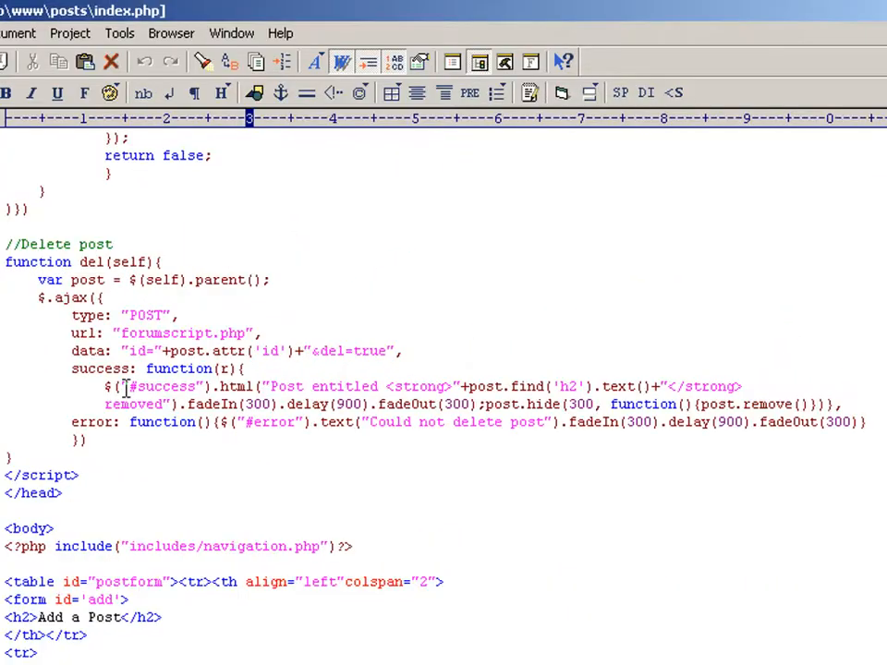
- Highlight the success callback's message and post.hide code in index.php's delete-post function
{"action": "double_click", "coordinate": [162, 386]}
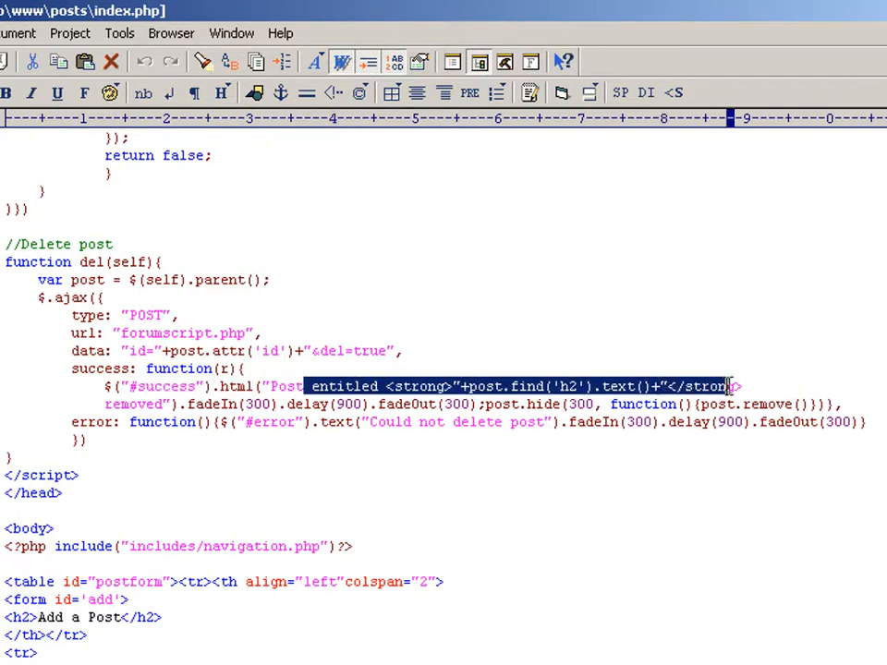
{"action": "double_click", "coordinate": [503, 403]}
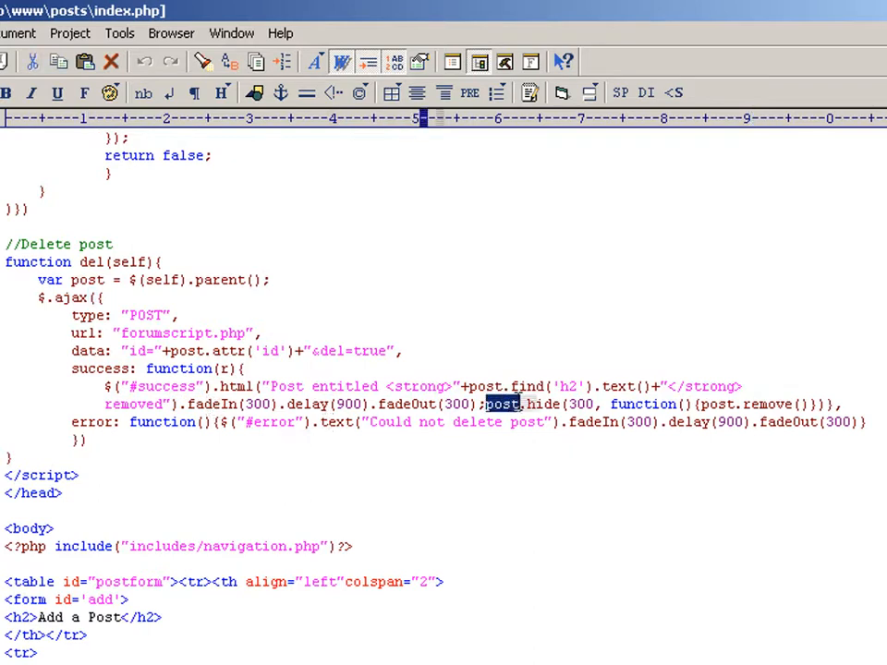
{"action": "left_click_drag", "start_coordinate": [488, 403], "coordinate": [599, 403]}
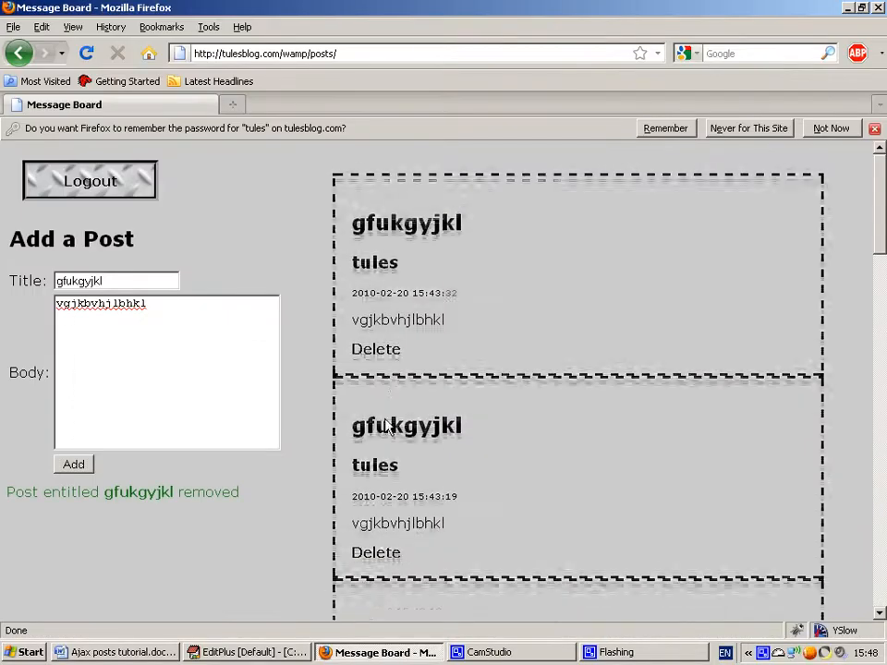
- Delete a post on the Firefox Message Board to show the 'gfukgyjkl was removed' confirmation
{"action": "left_click", "coordinate": [244, 651]}
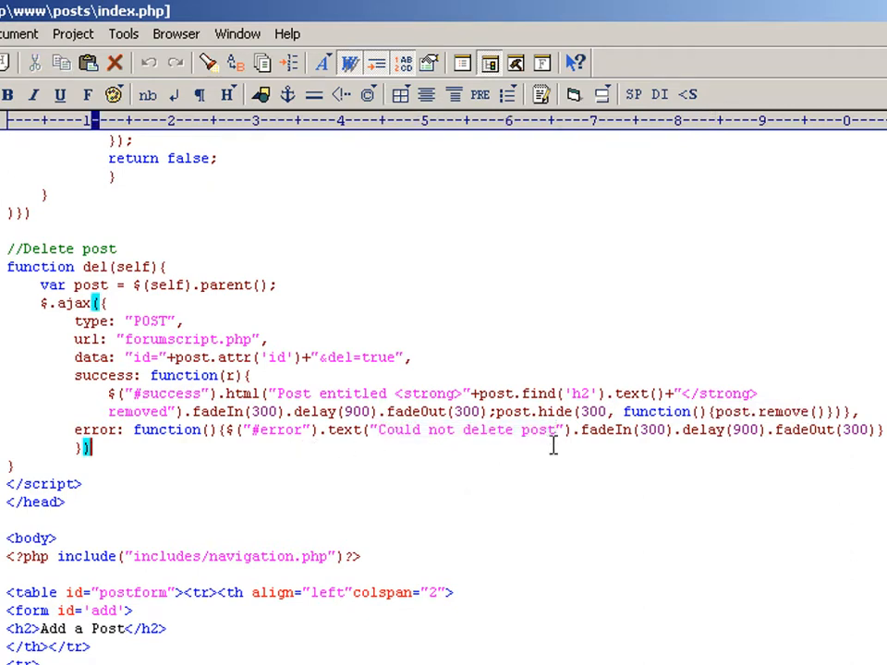
{"action": "mouse_move", "coordinate": [310, 495]}
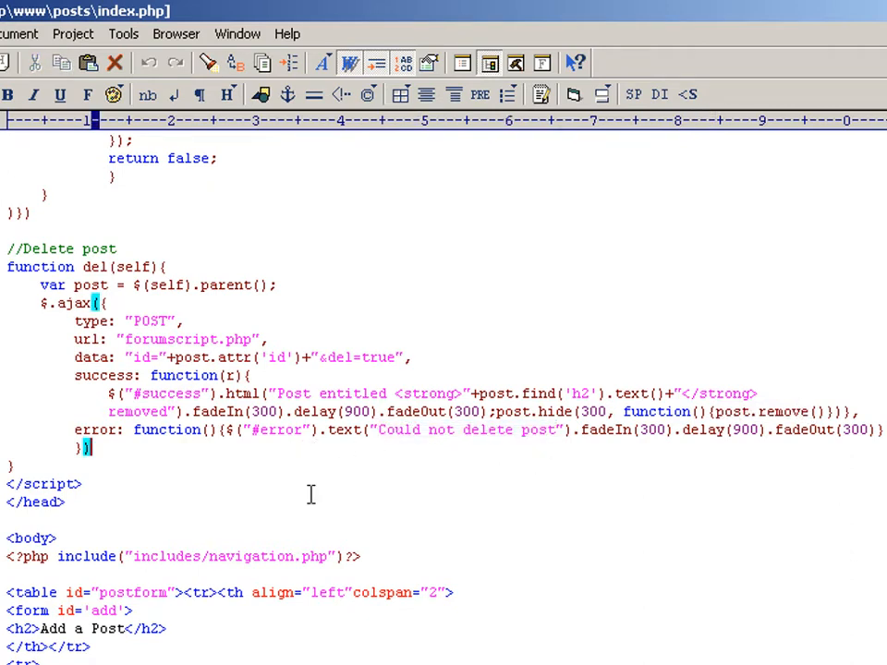